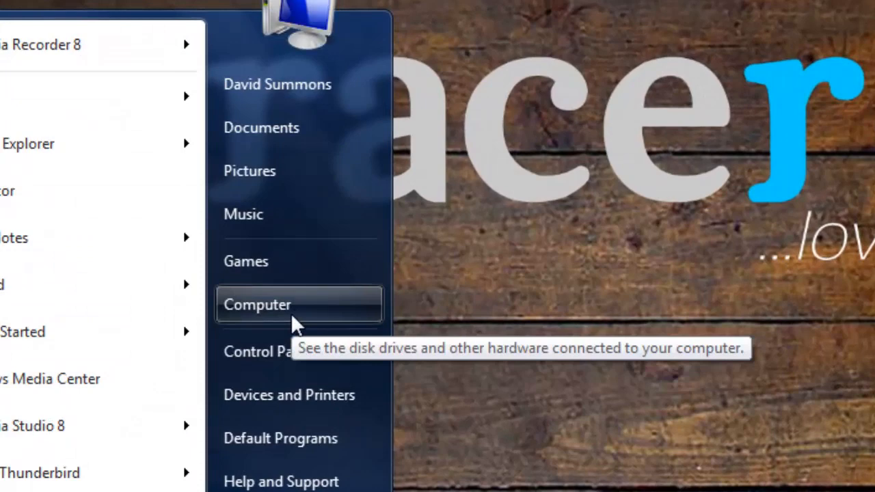
# - Open Computer from the Start menu and browse into Local Disk (C:)
pyautogui.click(257, 304)
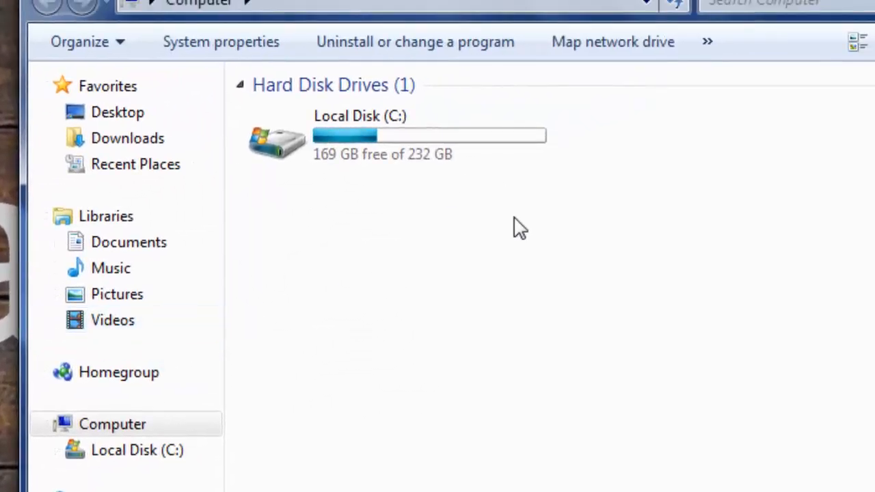
pyautogui.moveTo(362, 143)
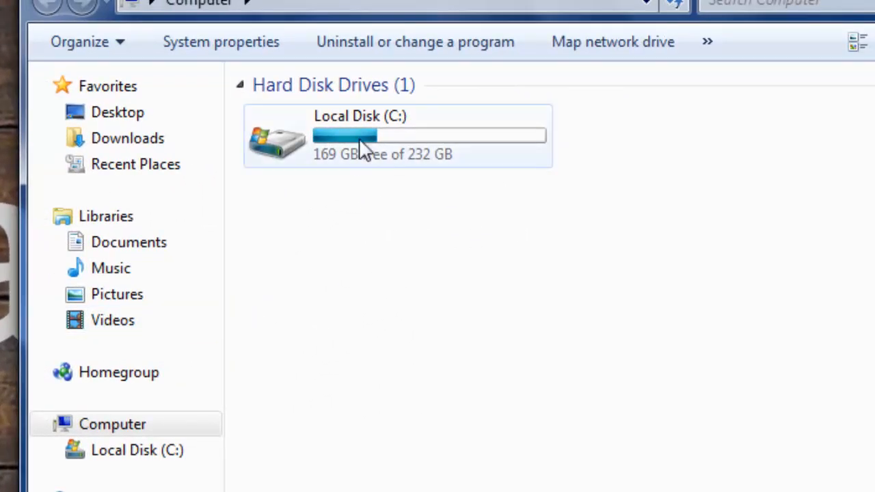
pyautogui.moveTo(366, 143)
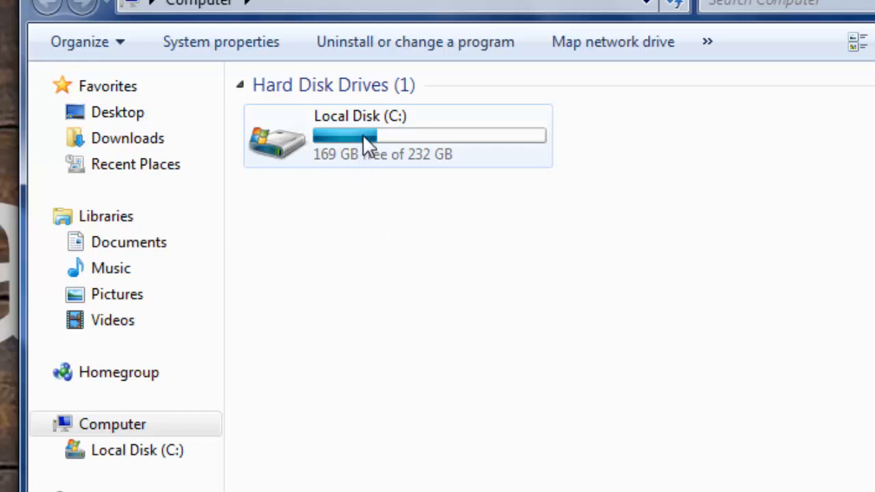
pyautogui.moveTo(374, 143)
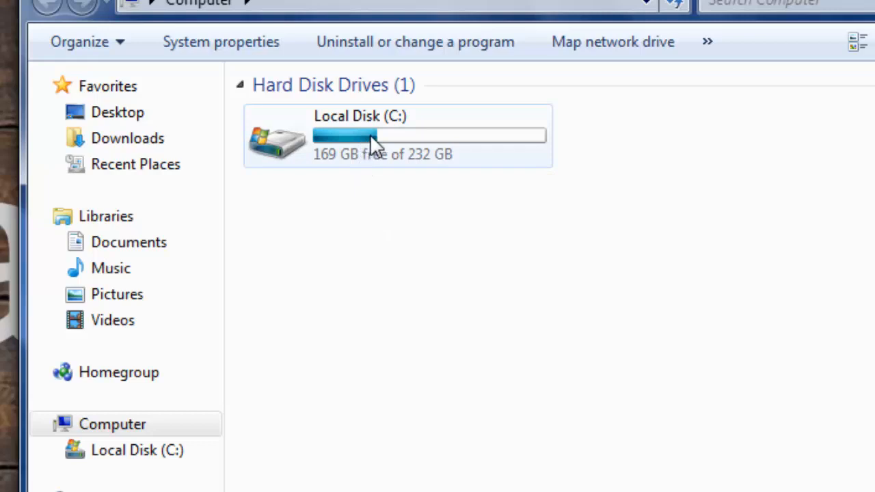
pyautogui.click(397, 135)
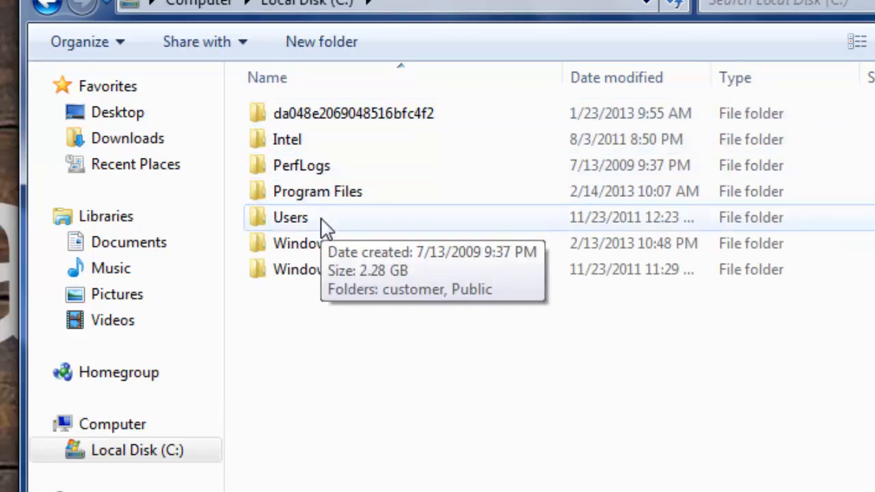
# - Browse into Users > customer, peek inside Favorites, then return to the customer folder
pyautogui.click(290, 218)
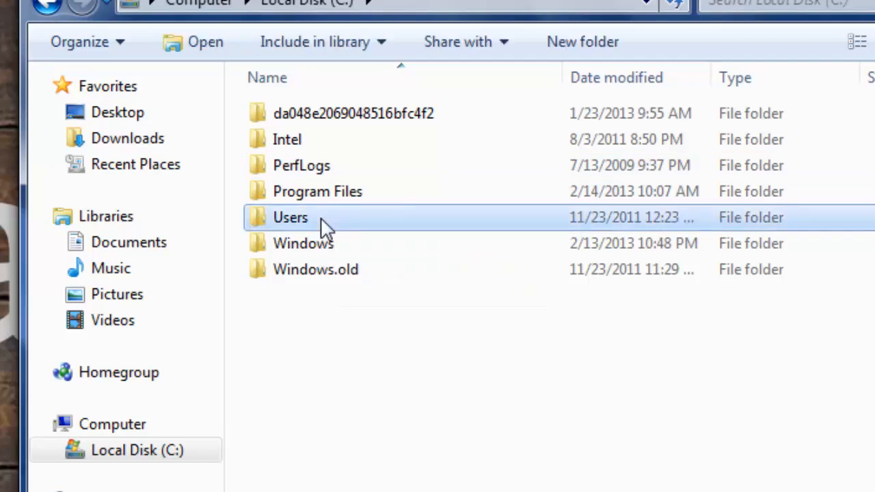
pyautogui.doubleClick(290, 218)
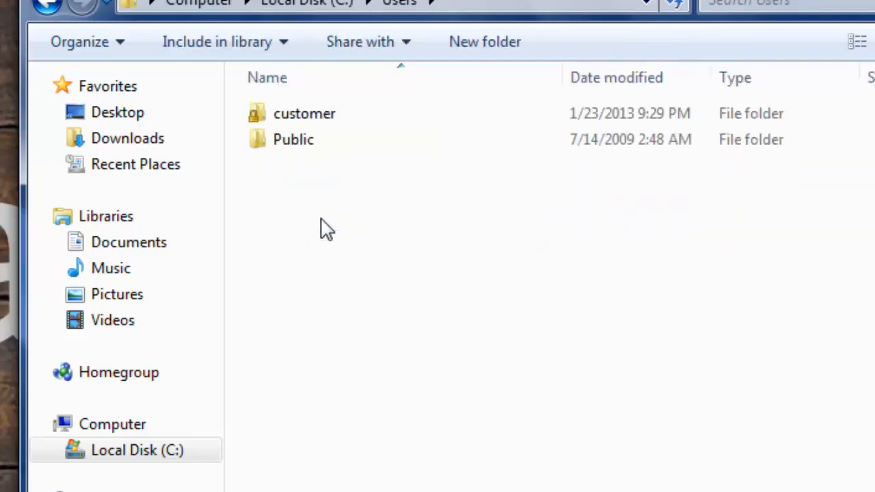
pyautogui.moveTo(759, 77)
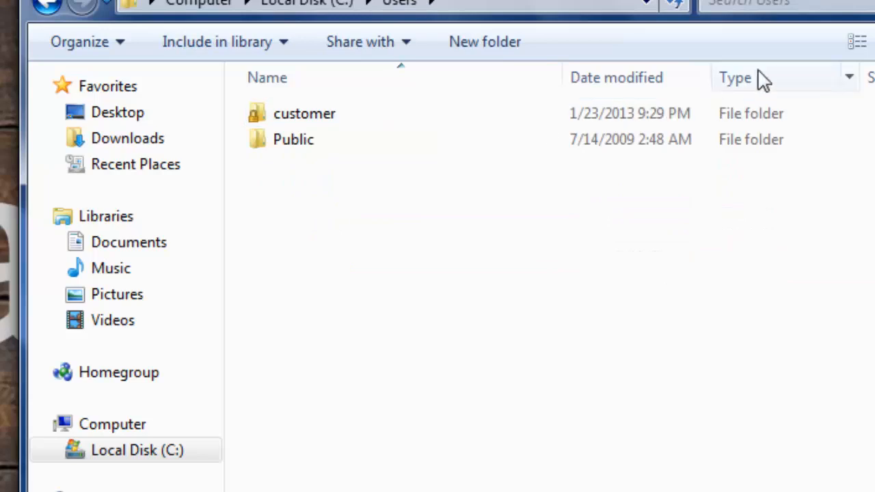
pyautogui.moveTo(293, 140)
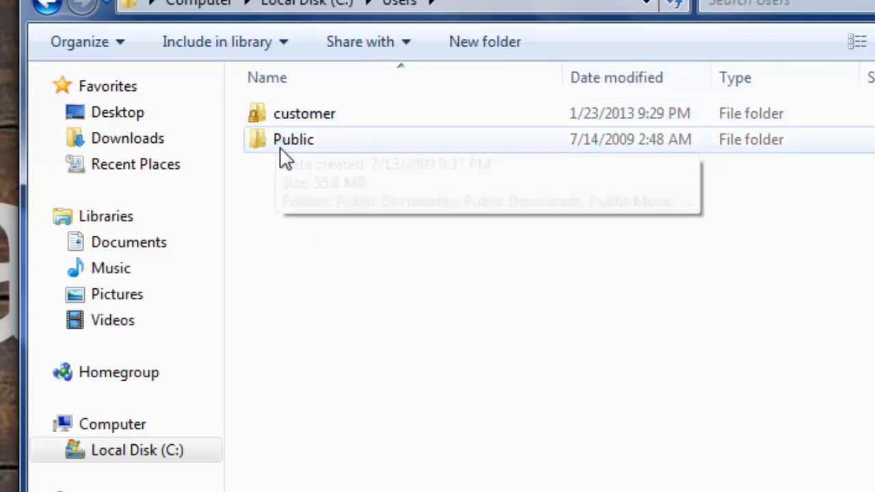
pyautogui.moveTo(321, 113)
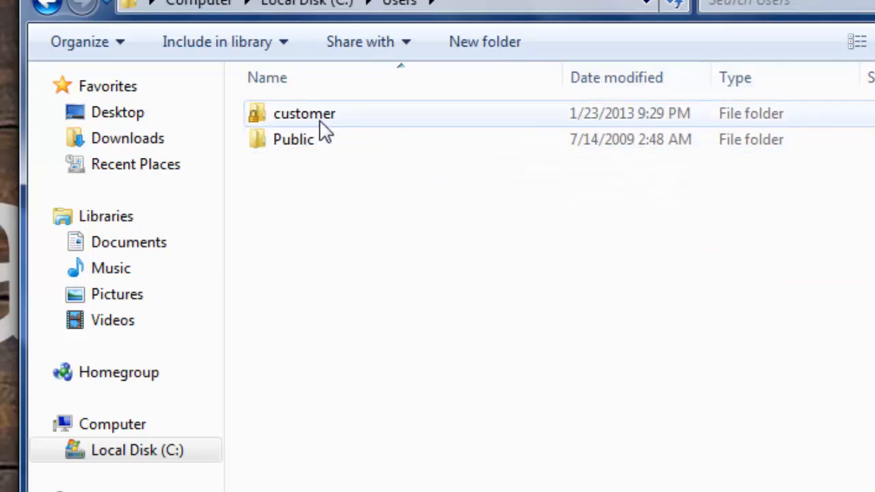
pyautogui.click(304, 114)
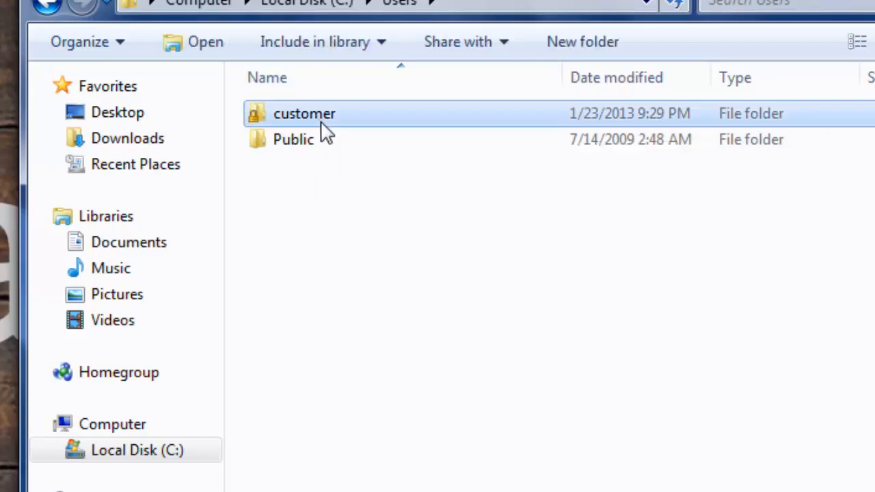
pyautogui.doubleClick(304, 114)
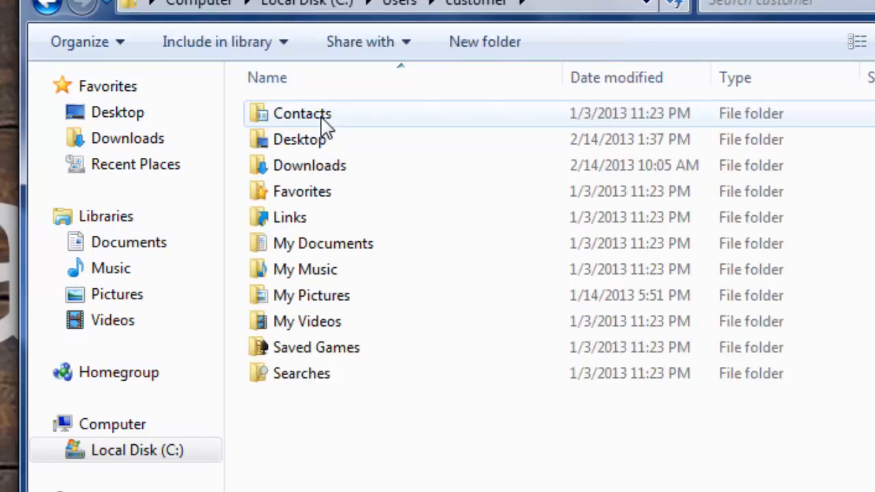
pyautogui.moveTo(302, 113)
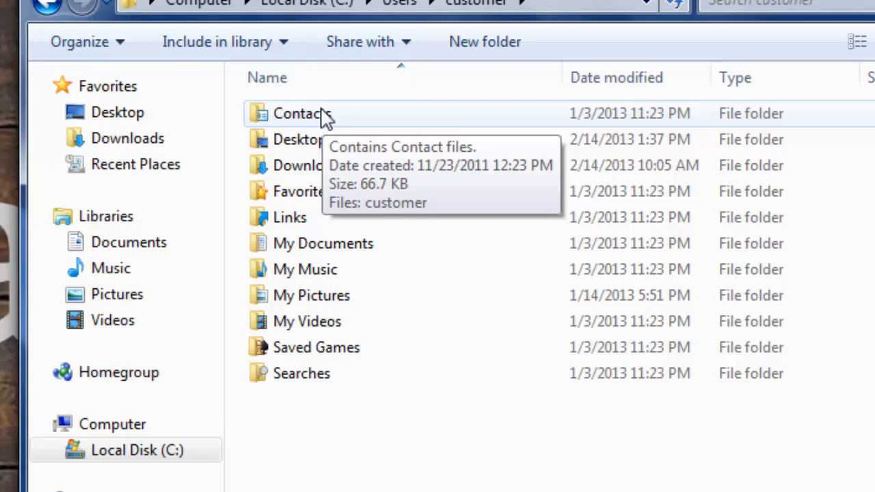
pyautogui.moveTo(321, 199)
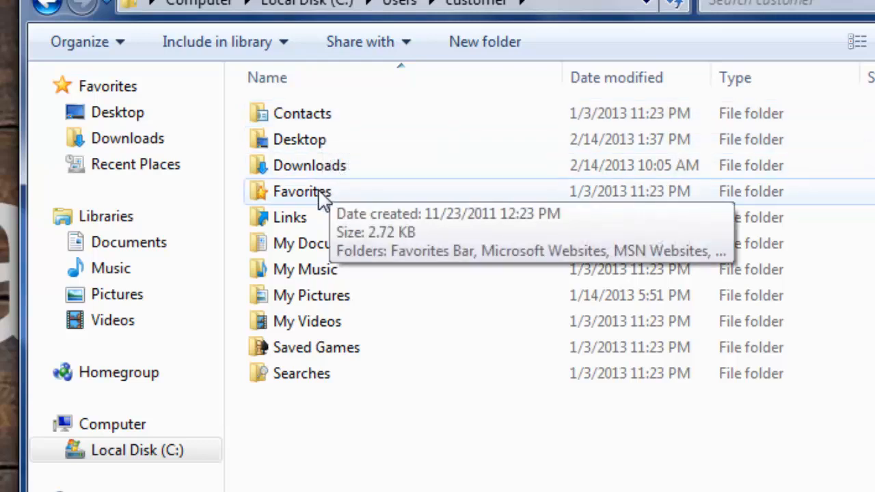
pyautogui.doubleClick(301, 191)
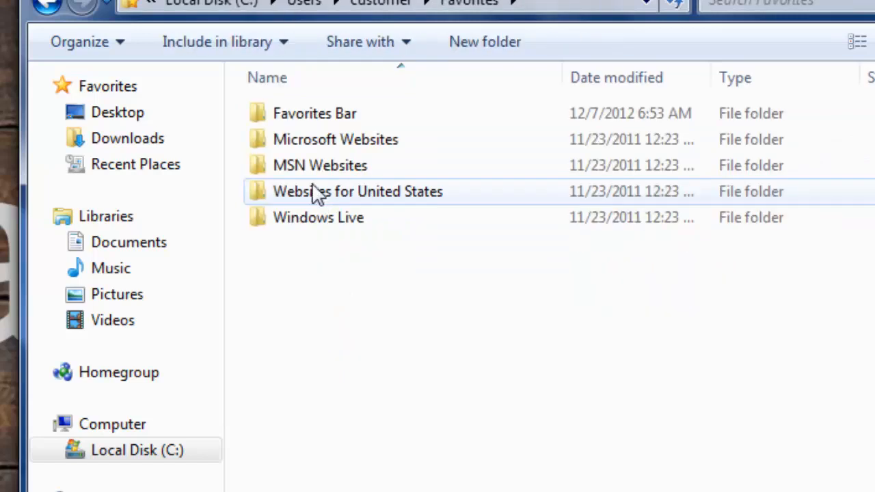
pyautogui.moveTo(47, 7)
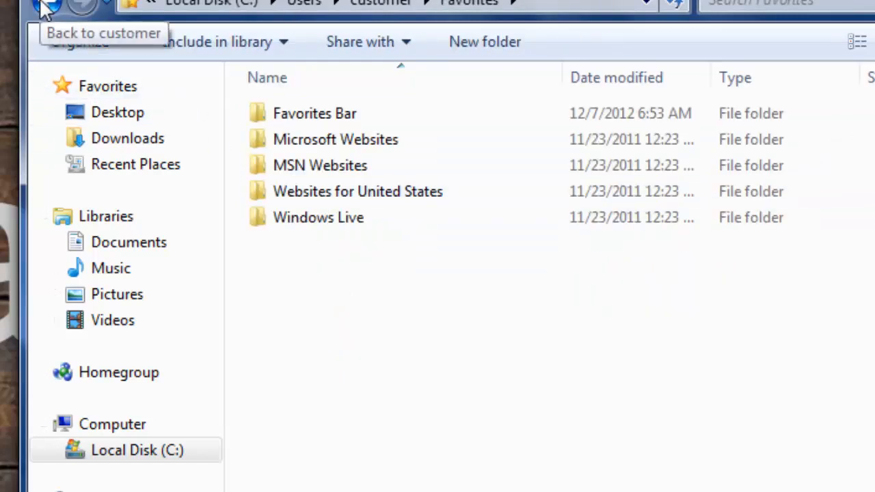
pyautogui.click(47, 6)
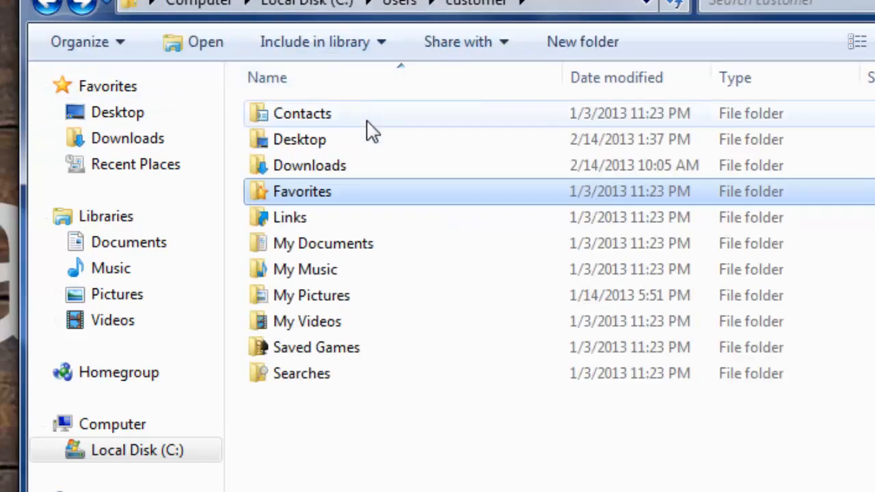
pyautogui.moveTo(362, 195)
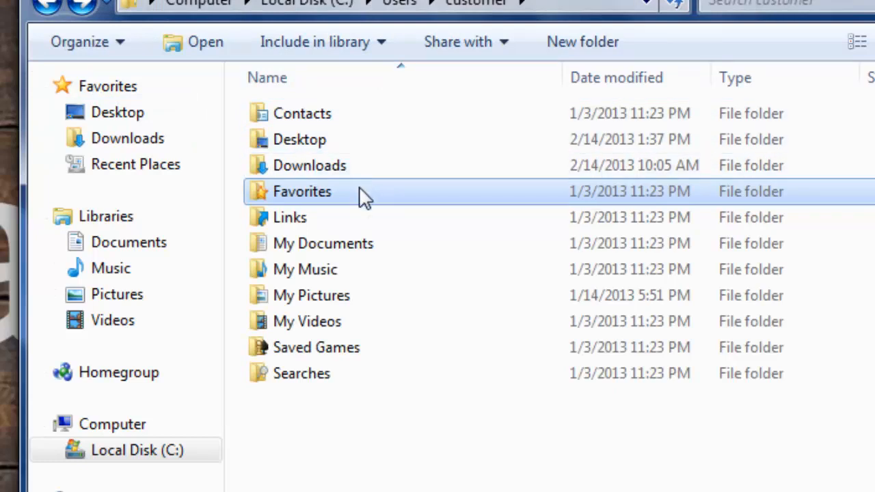
pyautogui.moveTo(335, 202)
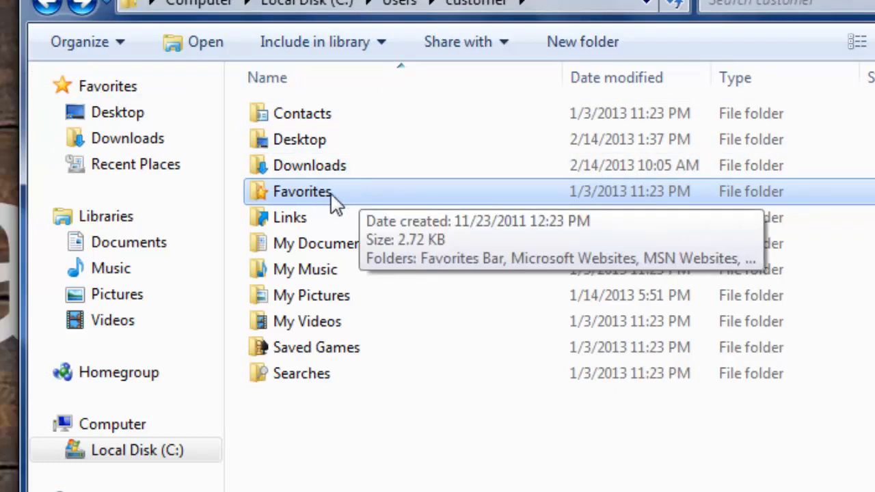
pyautogui.moveTo(351, 210)
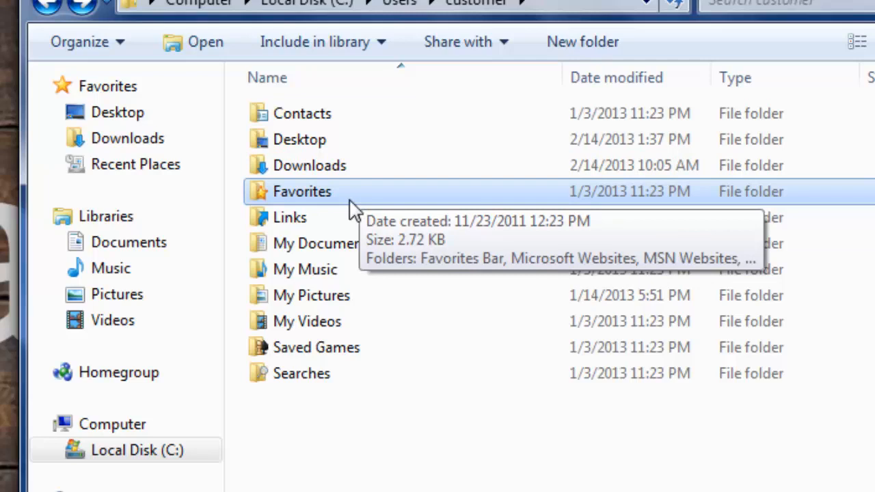
# - Open Properties for the Favorites folder and drag the dialog up and left
pyautogui.rightClick(302, 192)
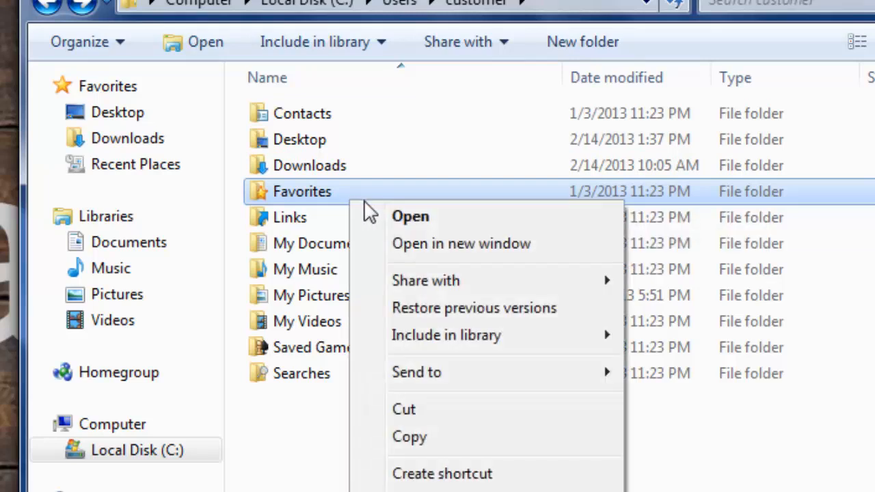
pyautogui.moveTo(390, 244)
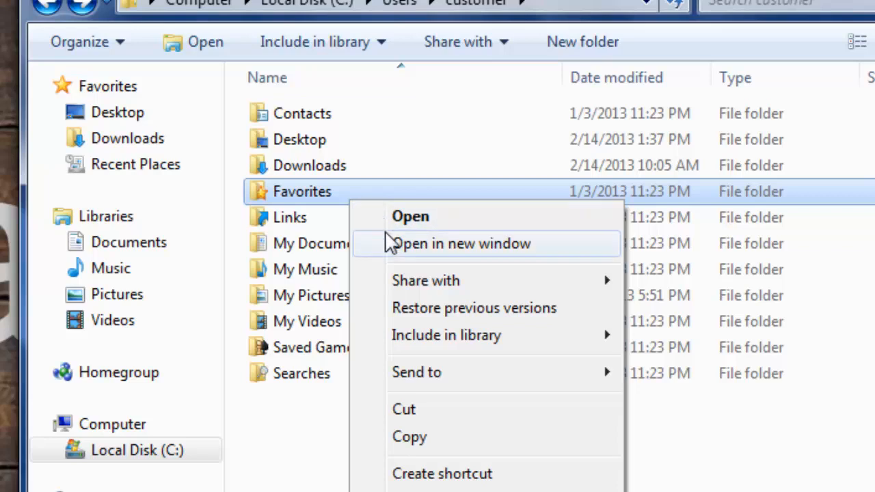
pyautogui.moveTo(404, 410)
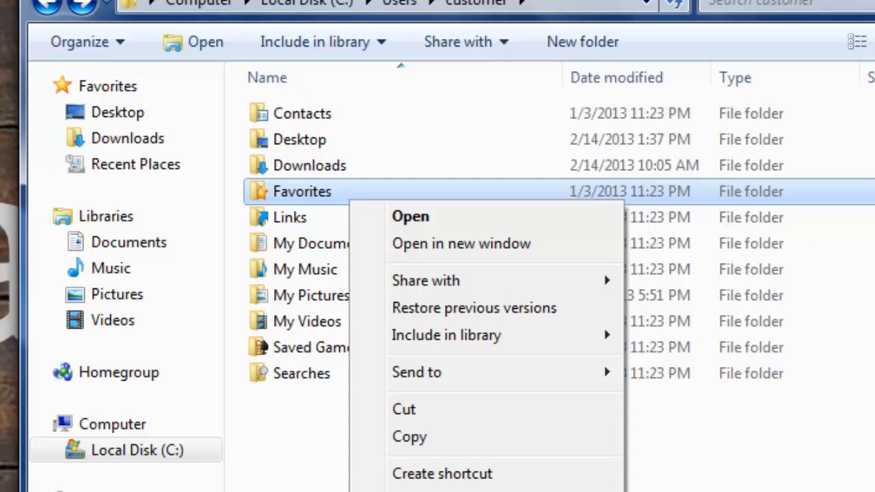
pyautogui.click(442, 474)
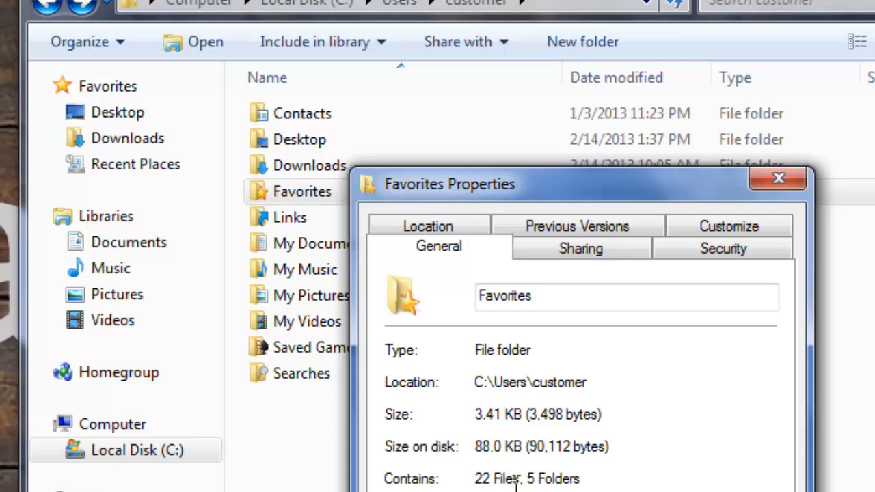
pyautogui.moveTo(608, 195)
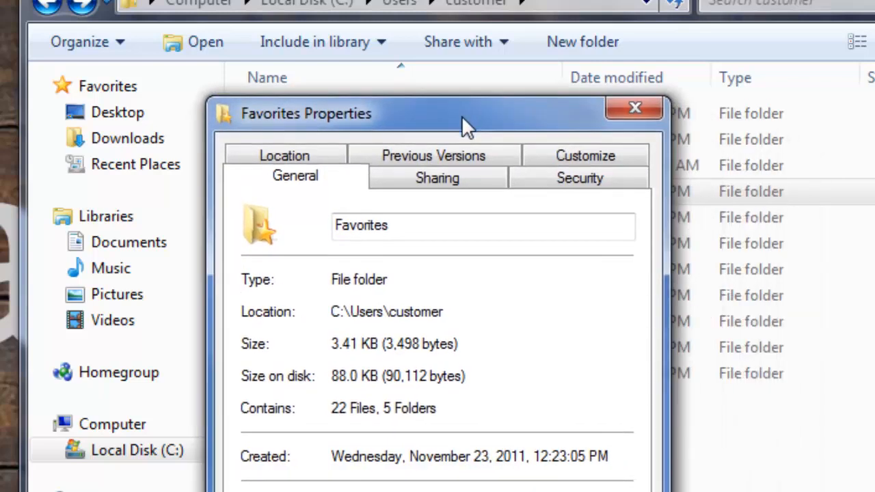
pyautogui.moveTo(469, 114); pyautogui.dragTo(297, 97)
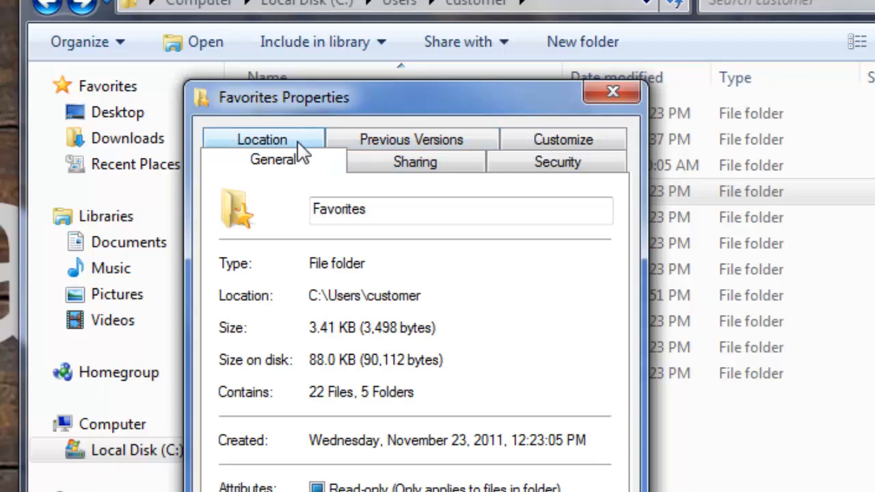
# - Show the Location tab with path C:\Users\customer\Favorites
pyautogui.click(261, 140)
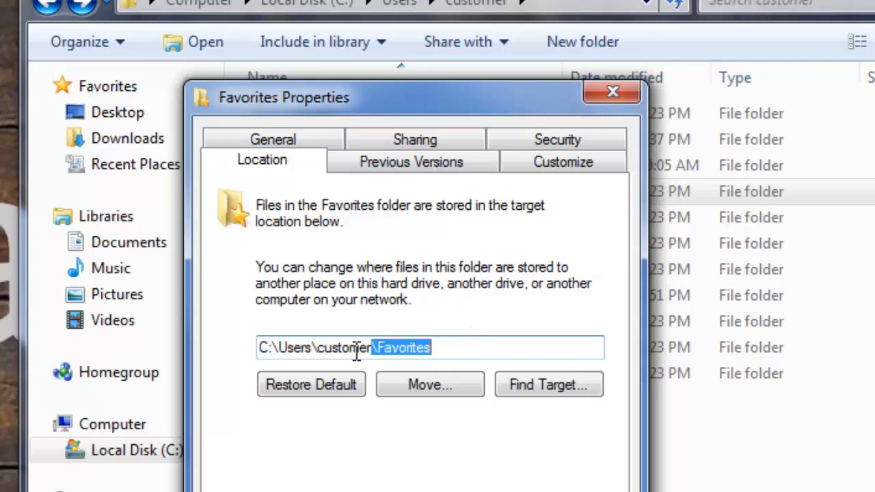
pyautogui.moveTo(448, 347)
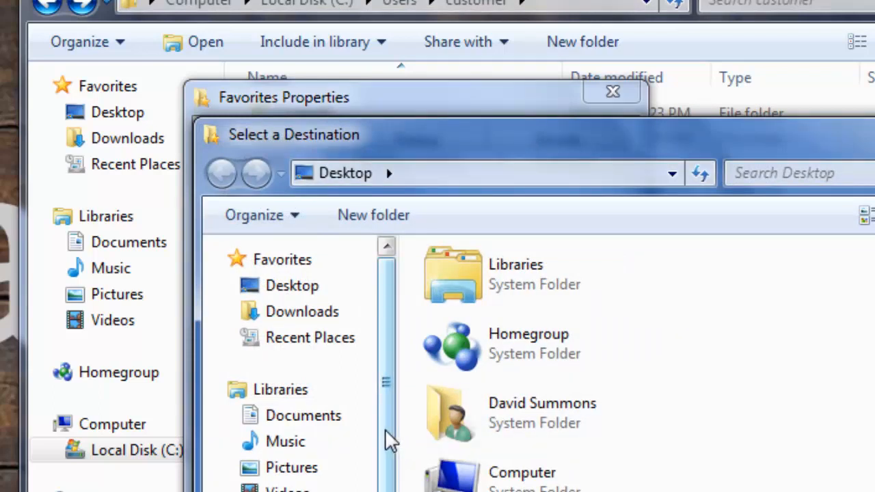
# - Pick the Music library as destination and dismiss the library-not-allowed warning
pyautogui.scroll(-3)
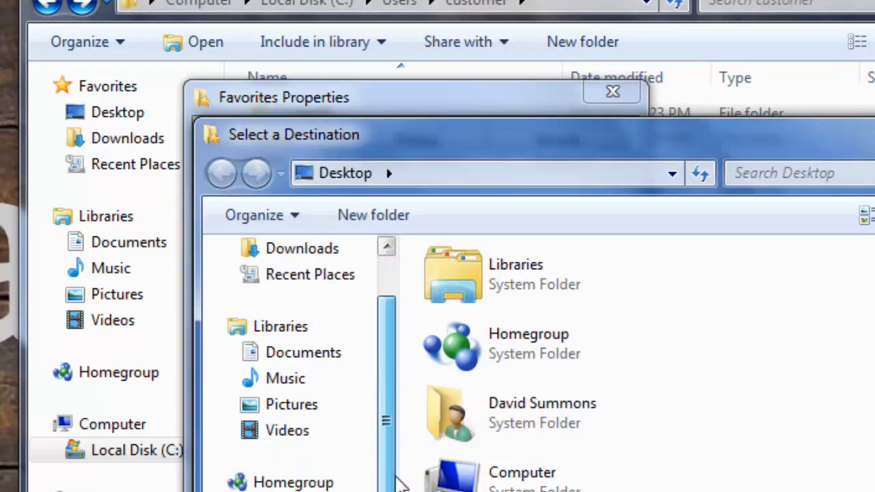
pyautogui.scroll(3)
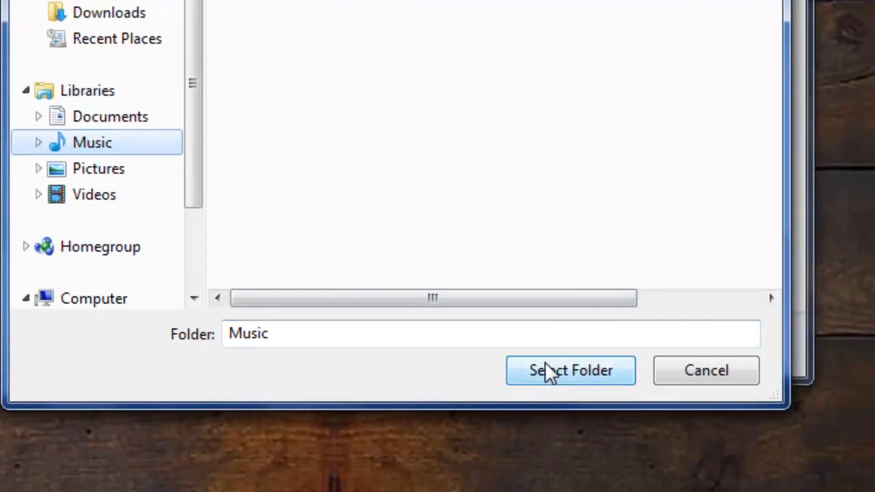
pyautogui.click(570, 370)
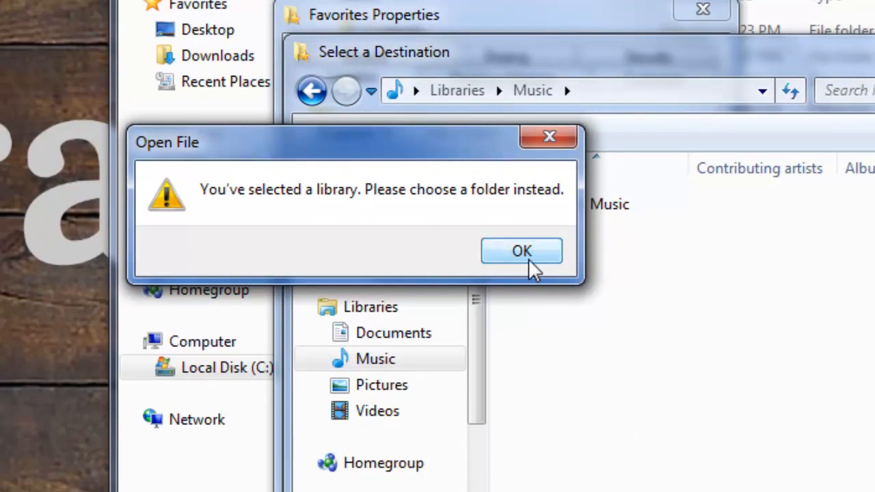
pyautogui.click(521, 251)
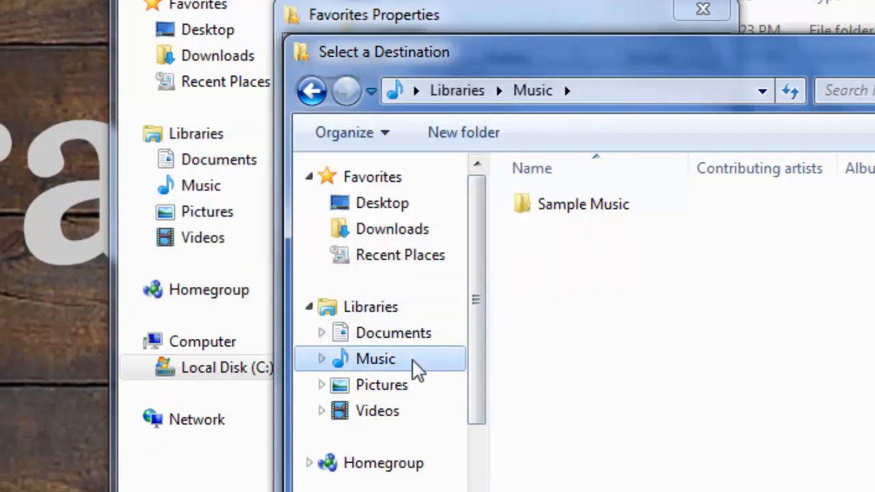
pyautogui.moveTo(410, 372)
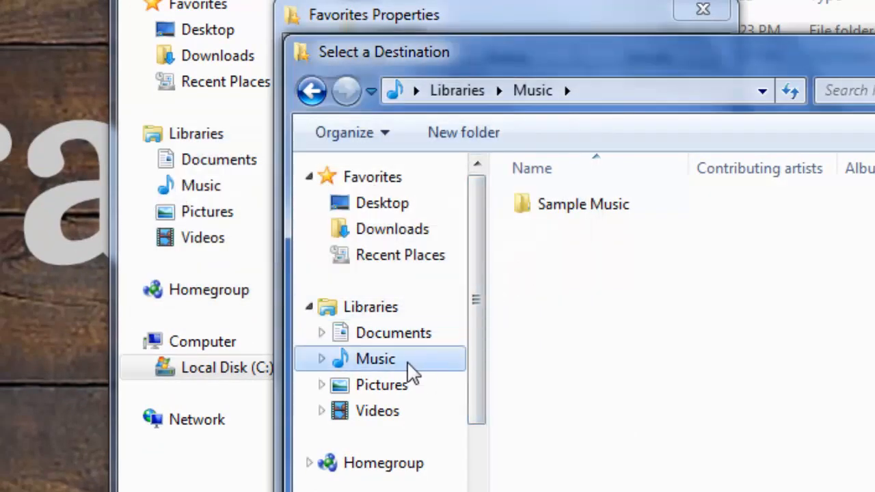
# - Choose the Sample Music folder as the Favorites destination
pyautogui.click(583, 204)
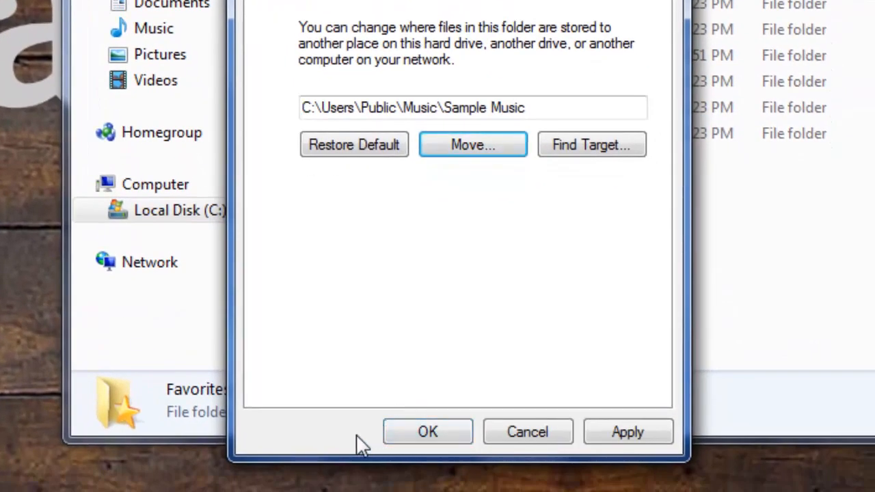
pyautogui.moveTo(527, 431)
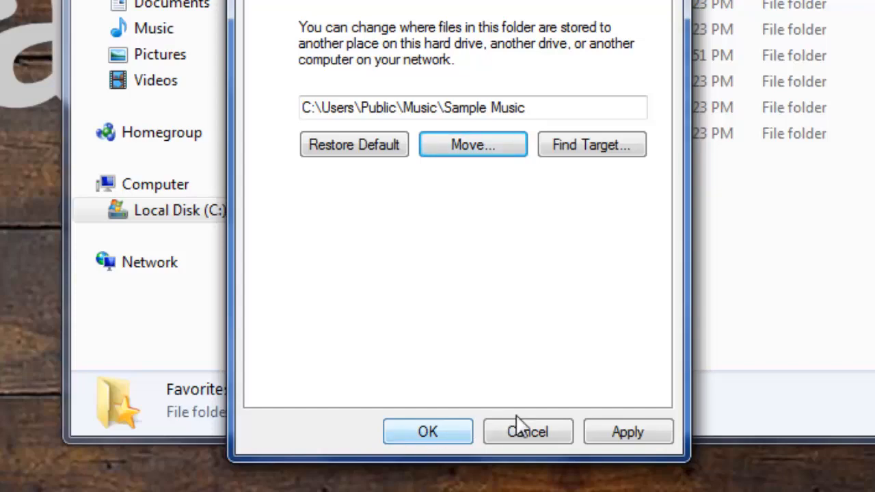